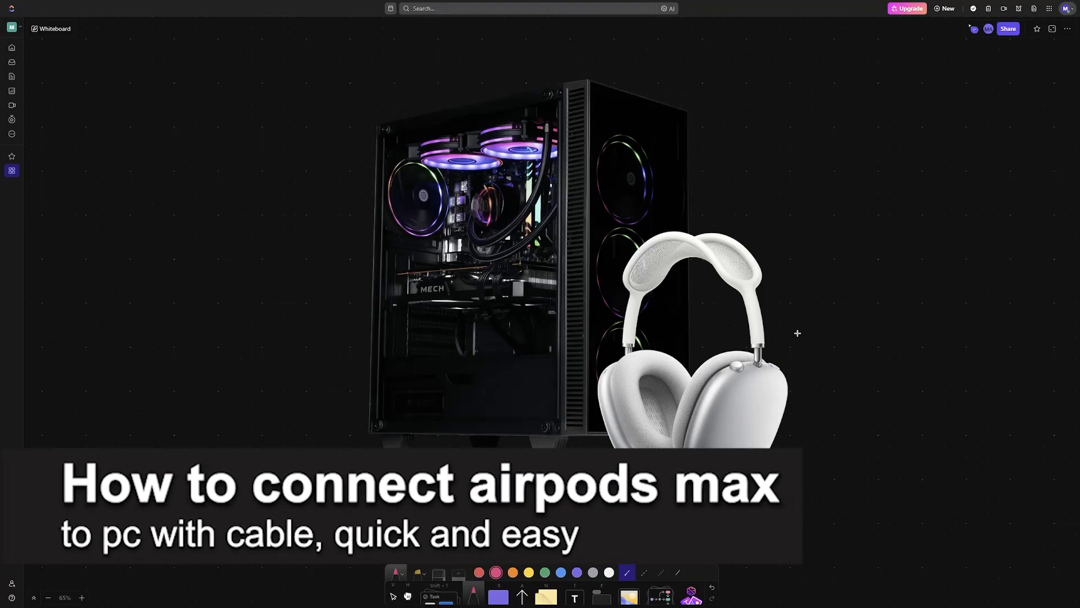
Hand-write pink 'APM' beside the headphones with a curved arrow up to 'PC'
drag(791, 337, 807, 324)
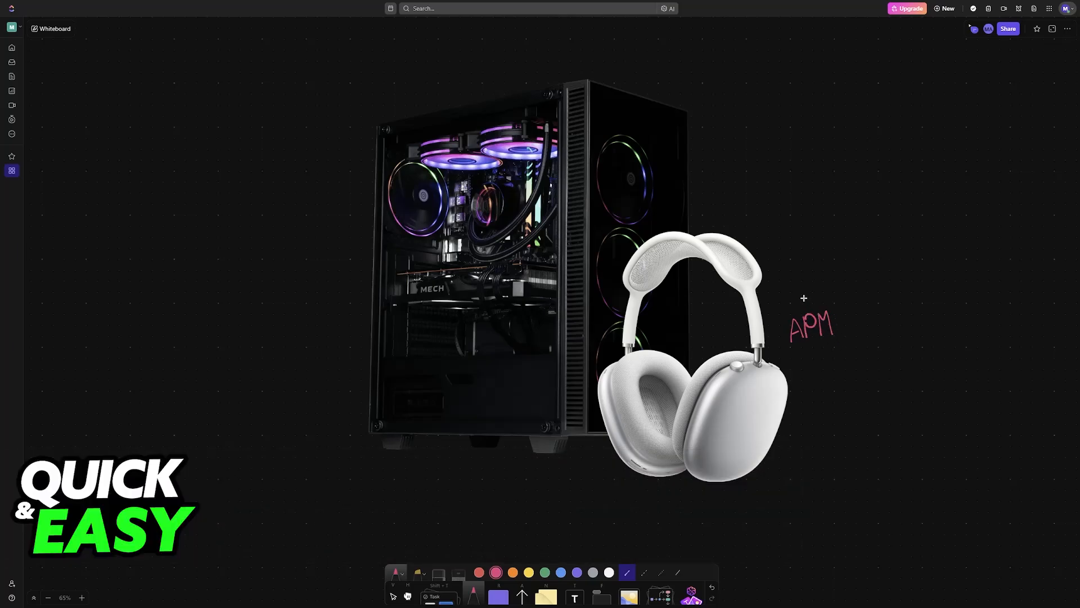
drag(803, 298, 708, 205)
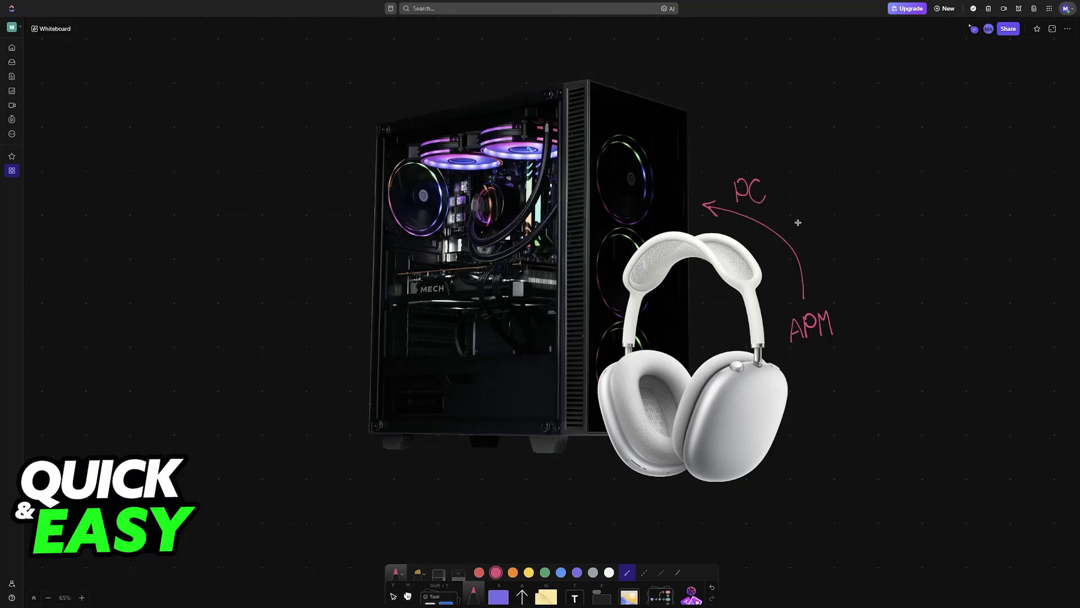
mouse_move(760, 198)
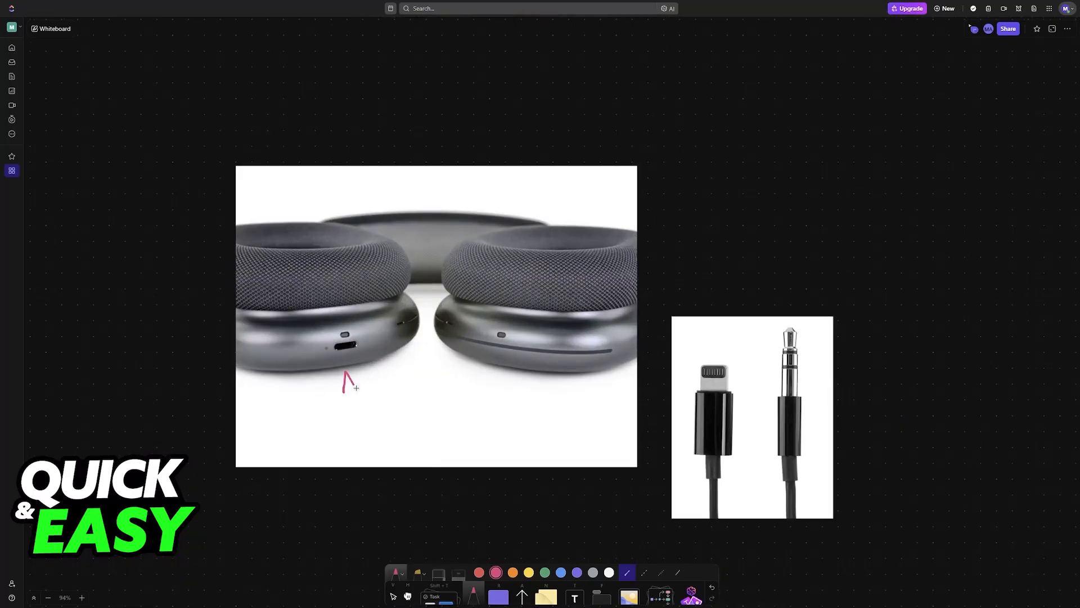
Circle the earcup port, label it USB-C and underlined LIGHTNING, and write 3.5mm above the cable
drag(351, 386, 406, 455)
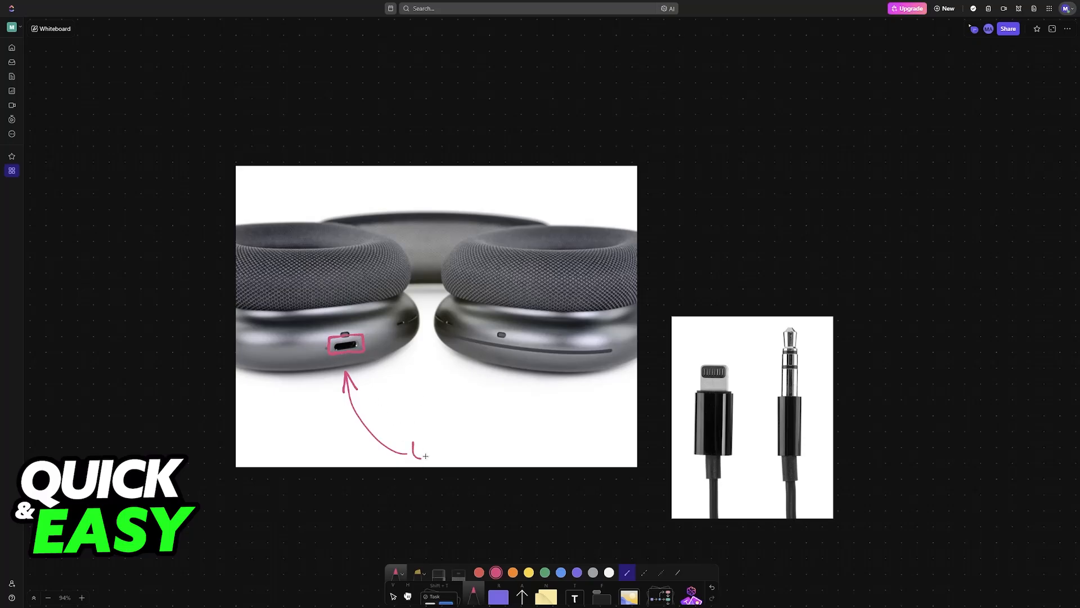
text(USB)
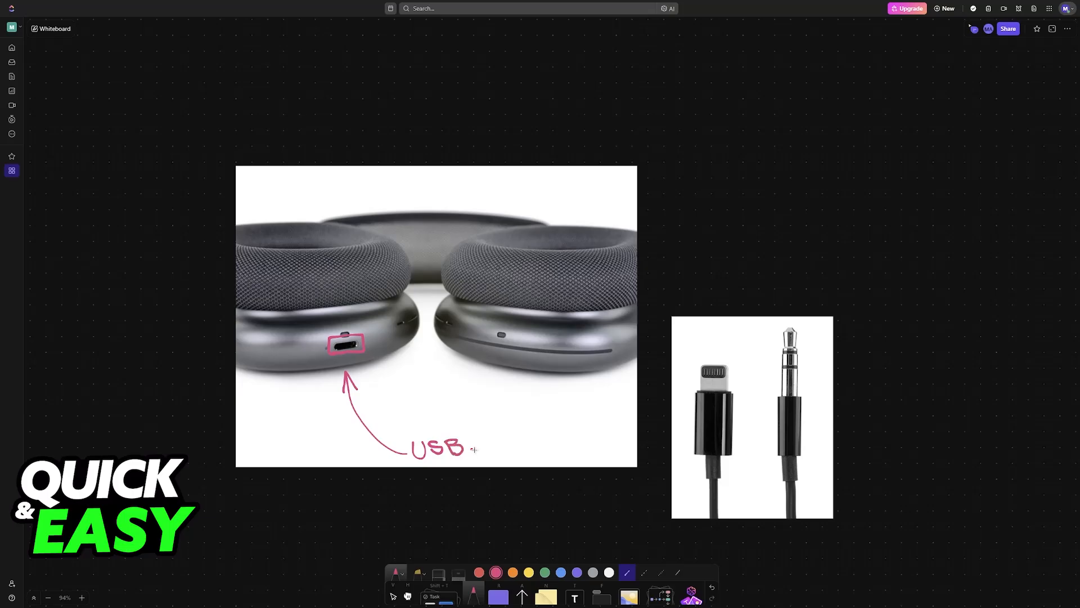
text(-C)
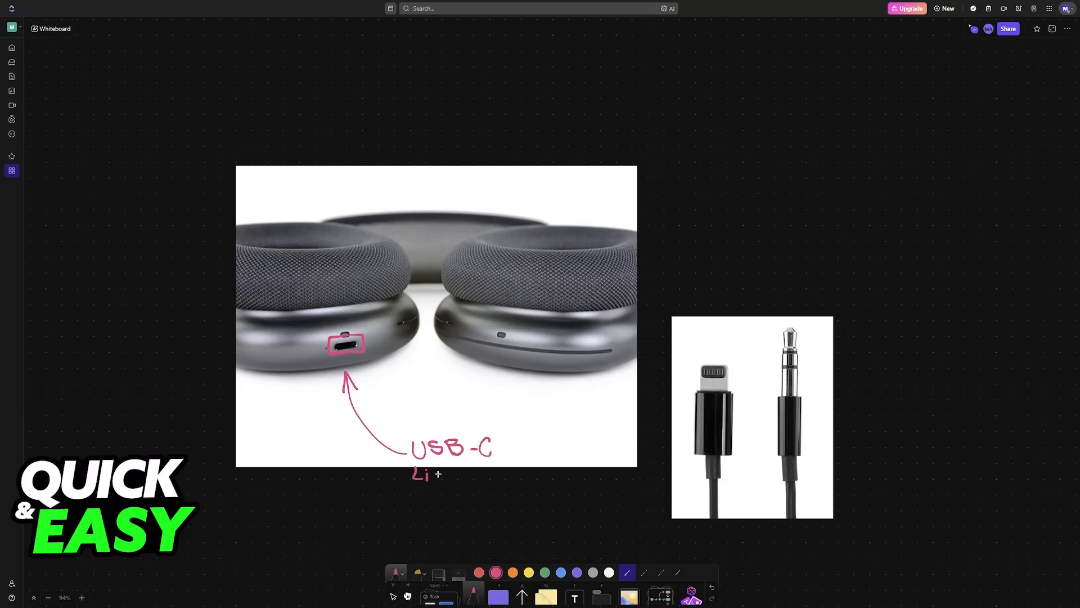
text(GHTNIN)
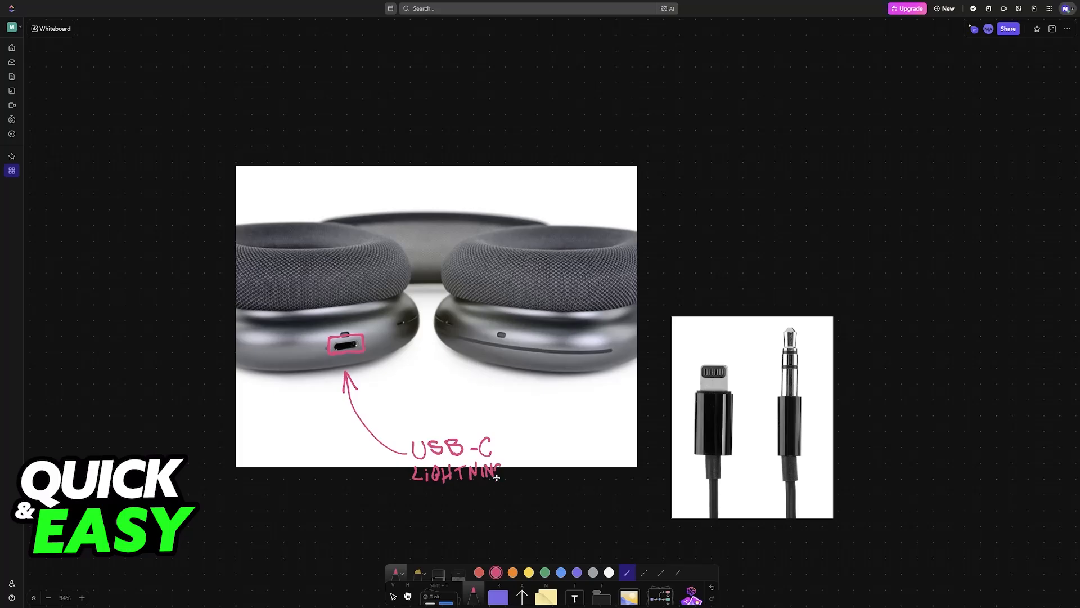
drag(406, 487, 507, 484)
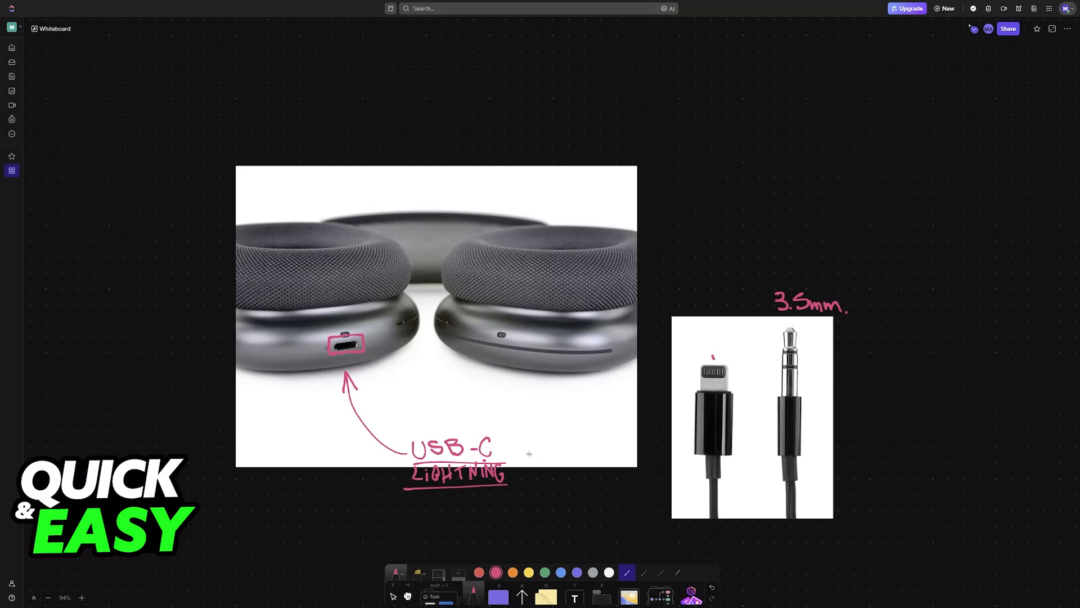
drag(528, 454, 671, 416)
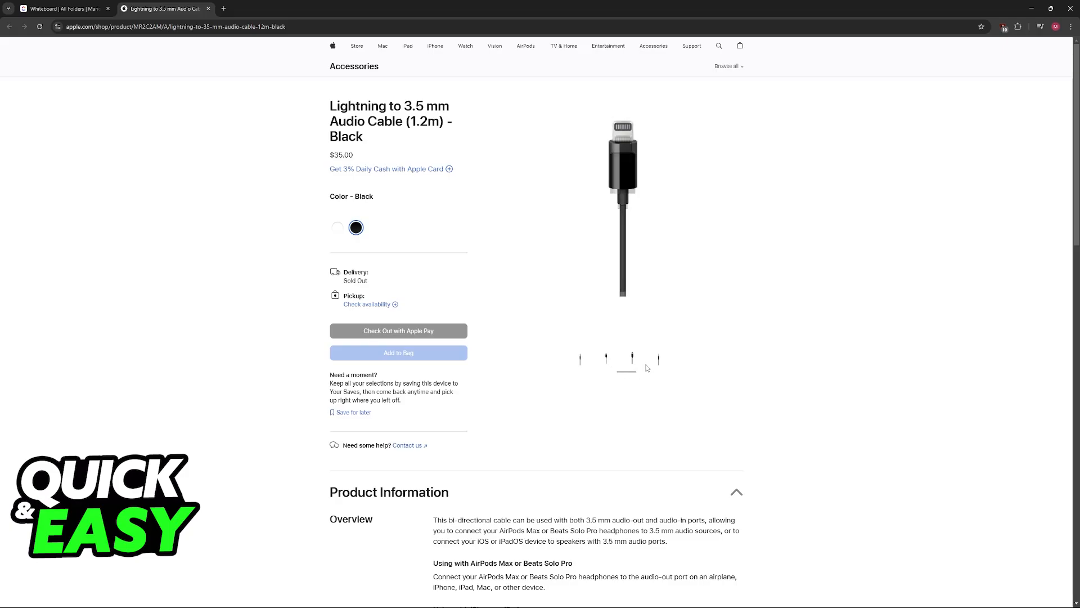
Show the 3.5 mm plug photo, browse the product info, then return to the whiteboard tab
click(657, 359)
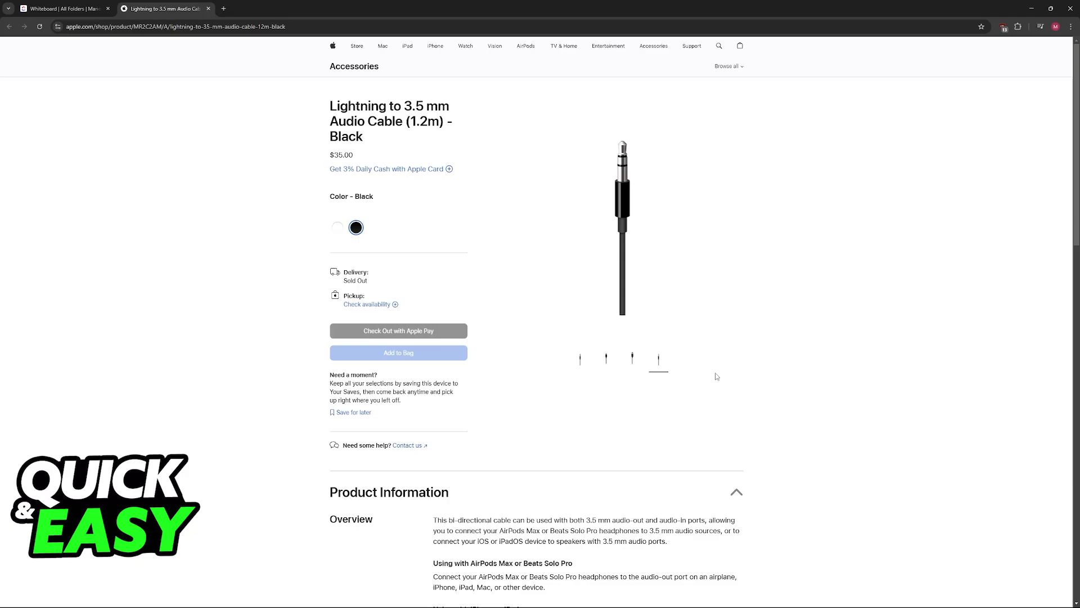
mouse_move(307, 169)
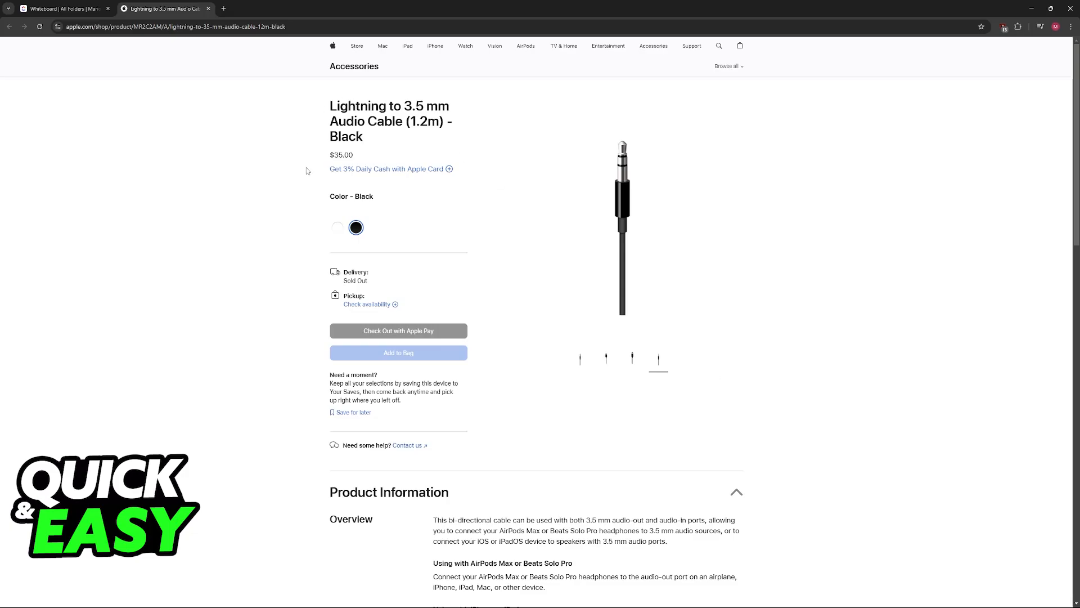
mouse_move(356, 162)
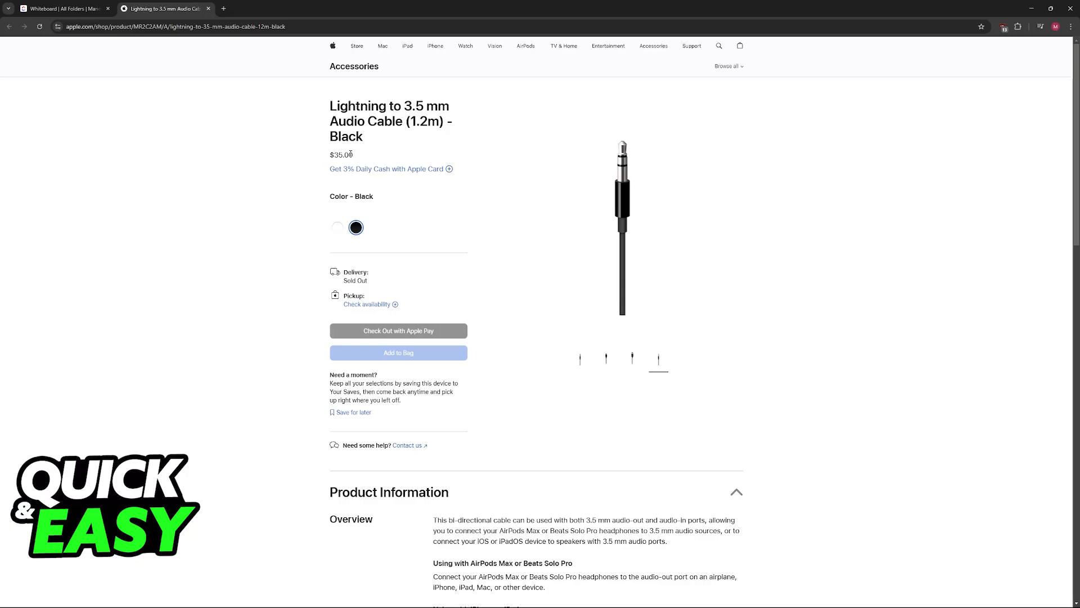
scroll(down, 3)
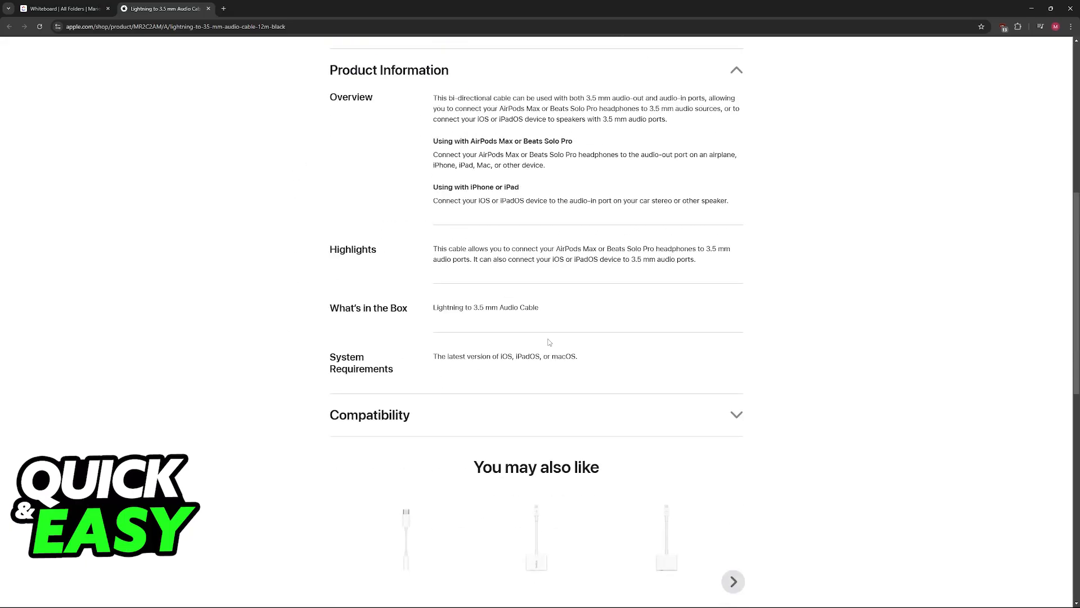
scroll(down, 3)
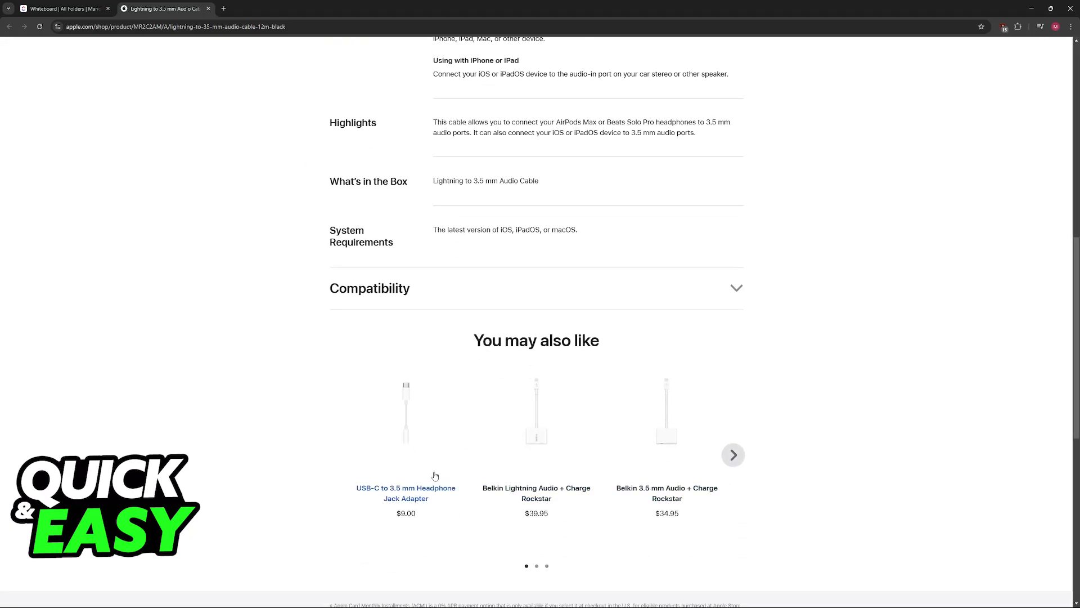
scroll(up, 3)
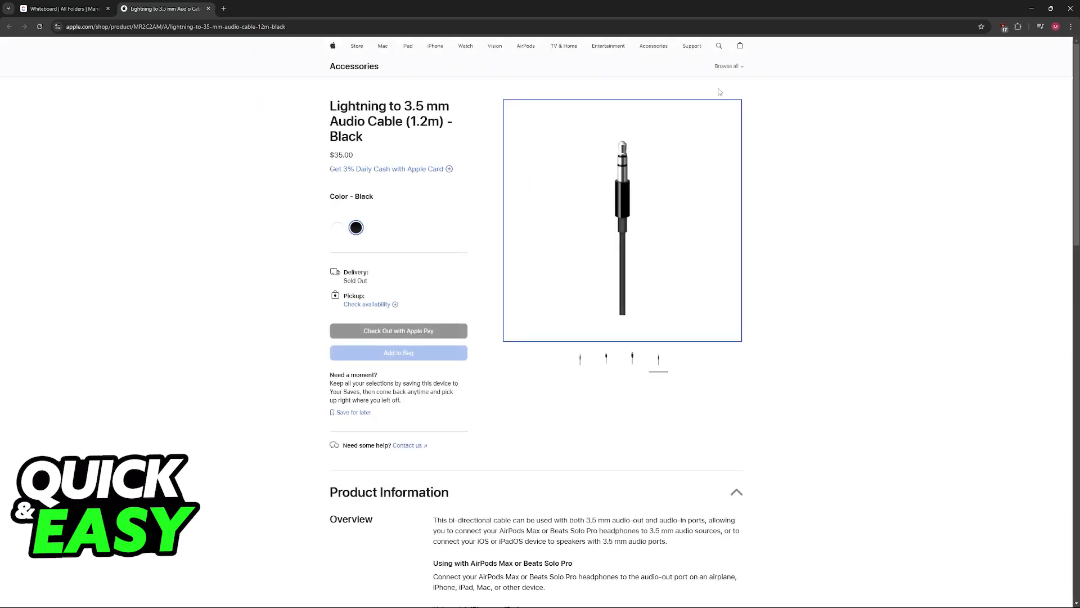
click(62, 9)
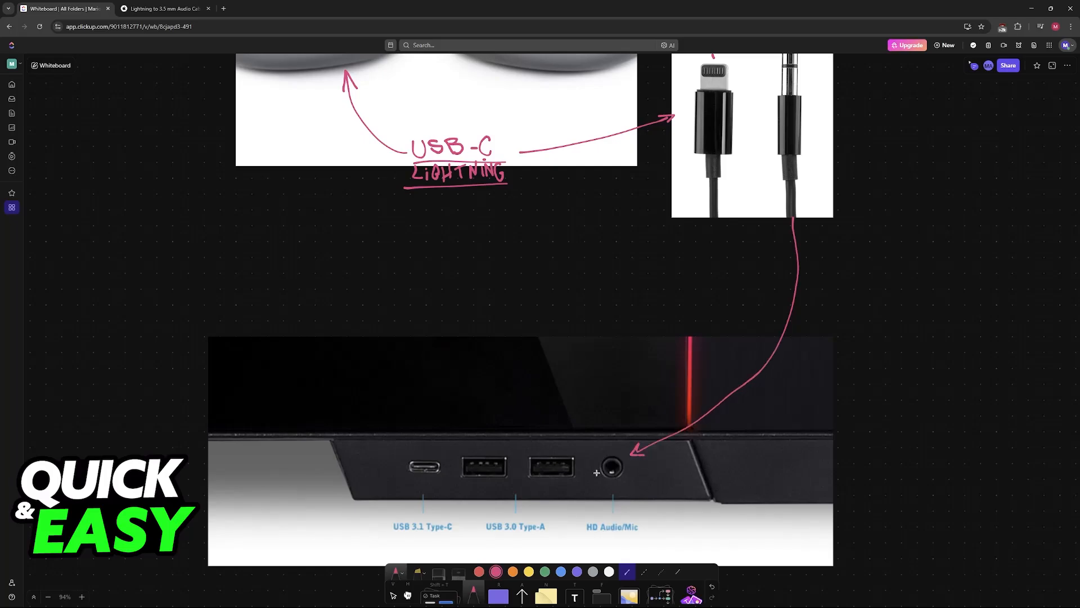
Circle the PC's HD Audio/Mic jack, then scroll back to the APM-to-PC sketch
drag(596, 461, 630, 476)
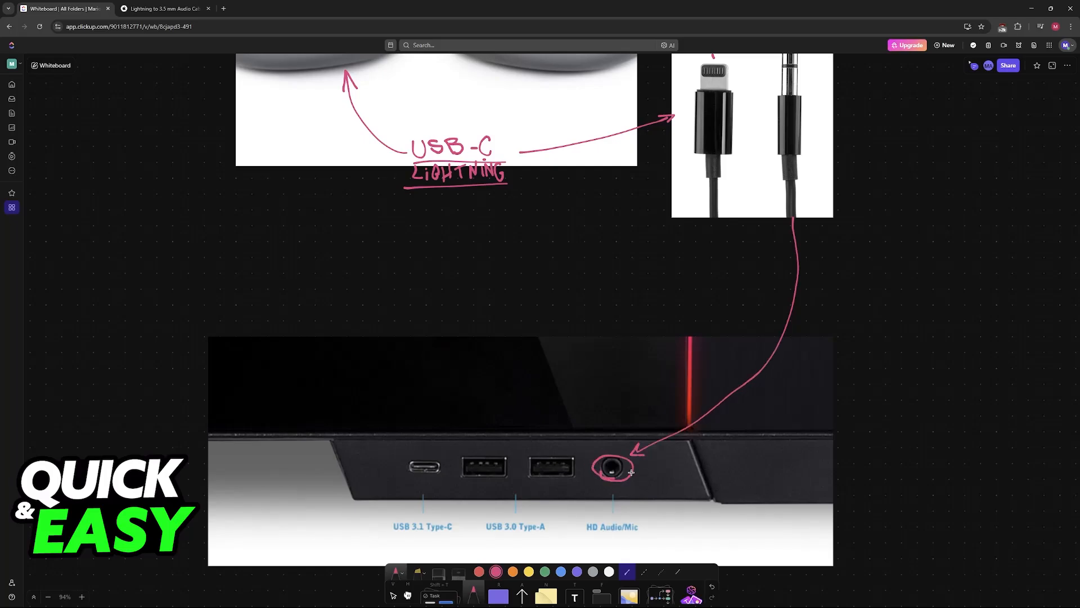
scroll(down, 3)
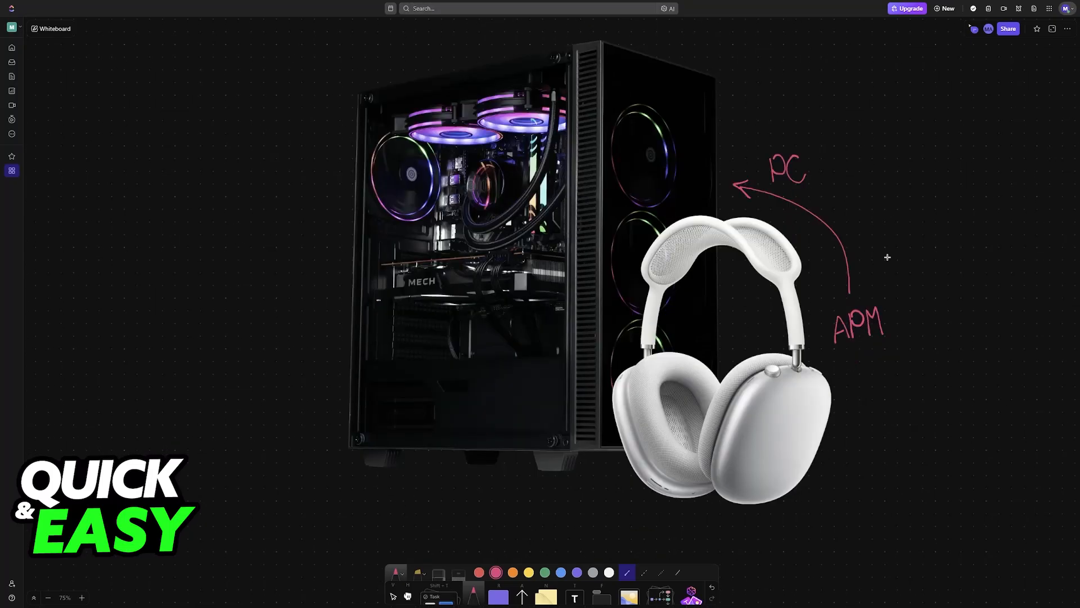
mouse_move(949, 296)
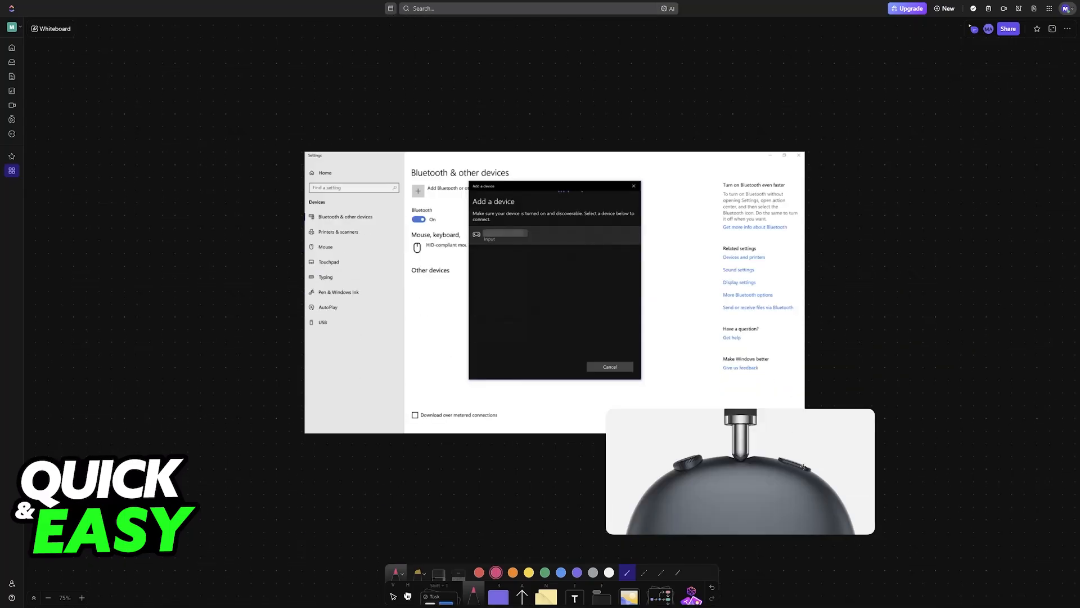
Draw a Bluetooth arrow to the headphones' button and underline the Settings Bluetooth On toggle
drag(832, 418, 801, 465)
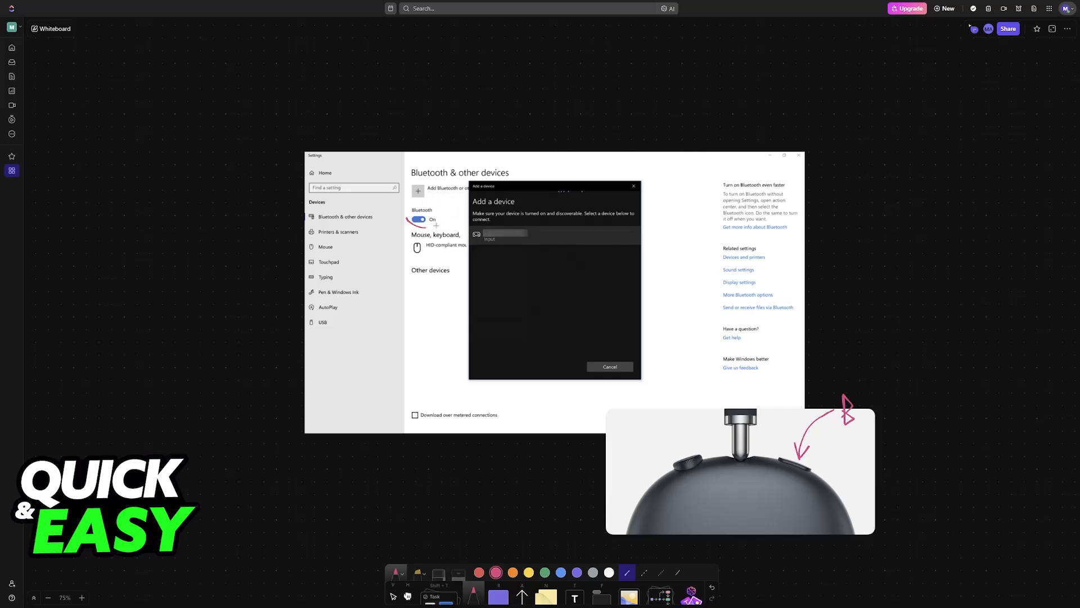
drag(405, 207, 444, 224)
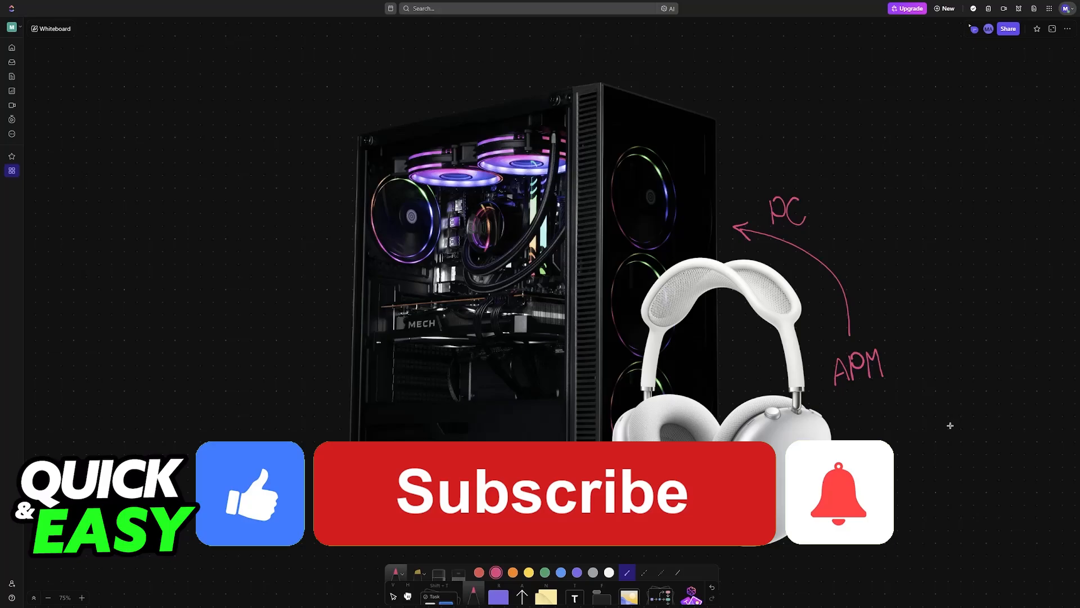
click(544, 492)
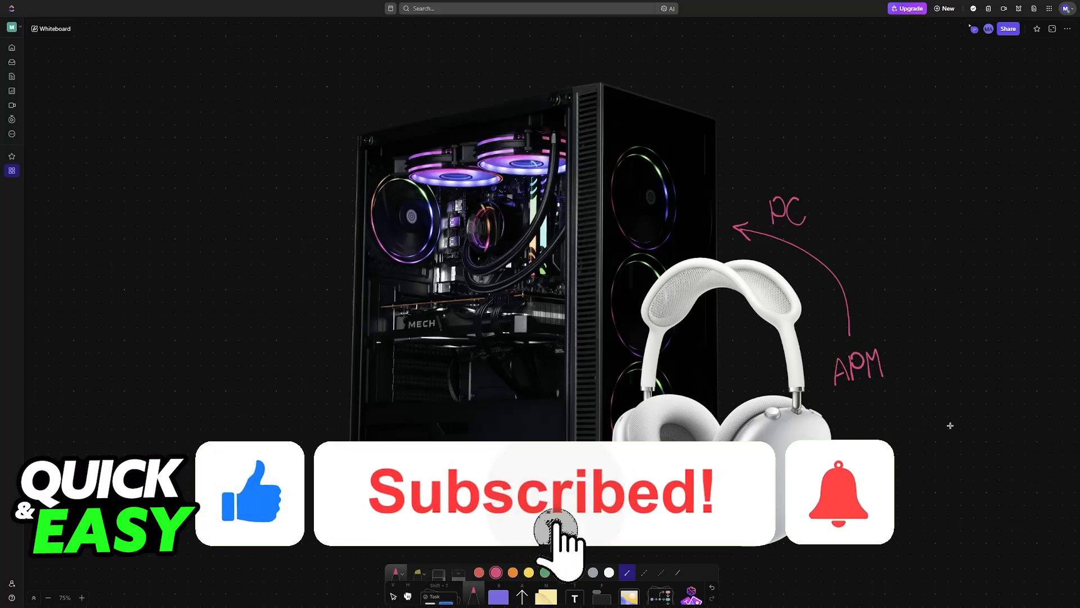
click(839, 491)
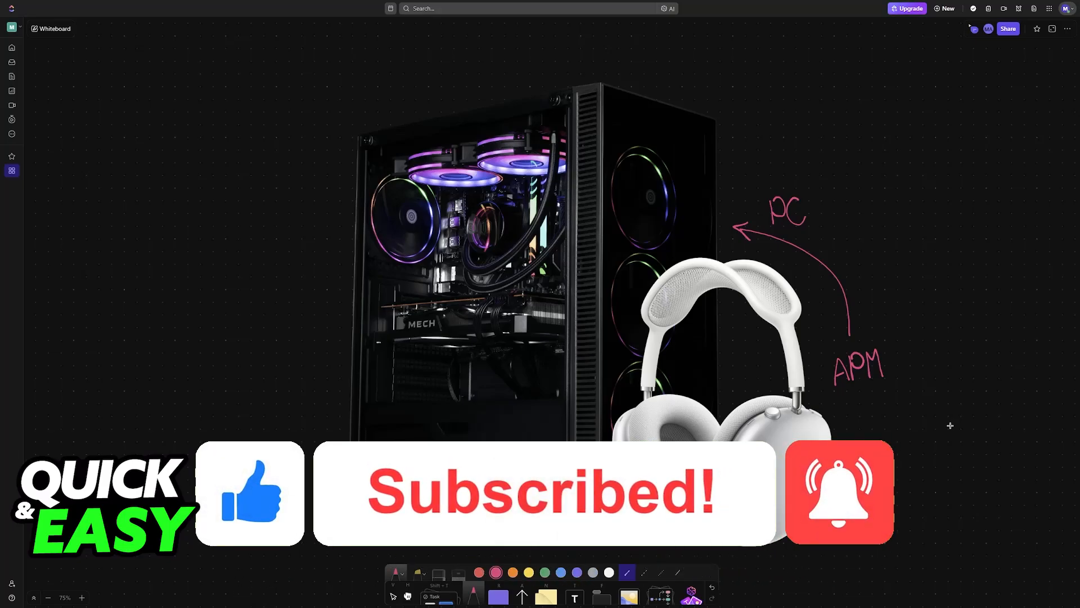